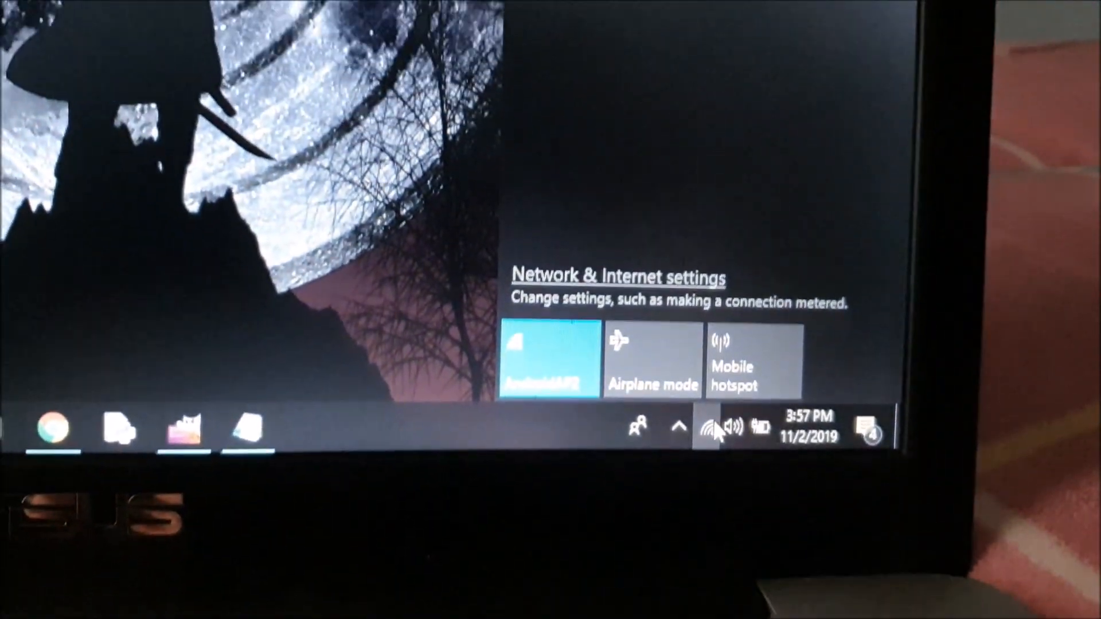
Step: Show the Windows network flyout, then reach the Ubuntu Wi-Fi panel reporting no Wi-Fi adapter found
click(550, 358)
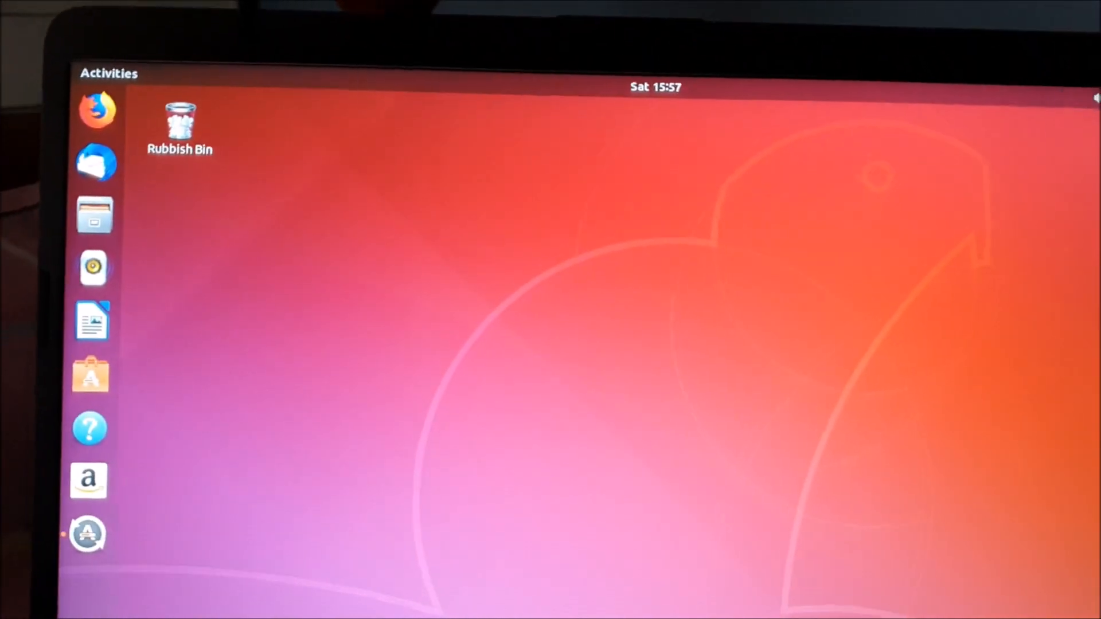
click(1092, 98)
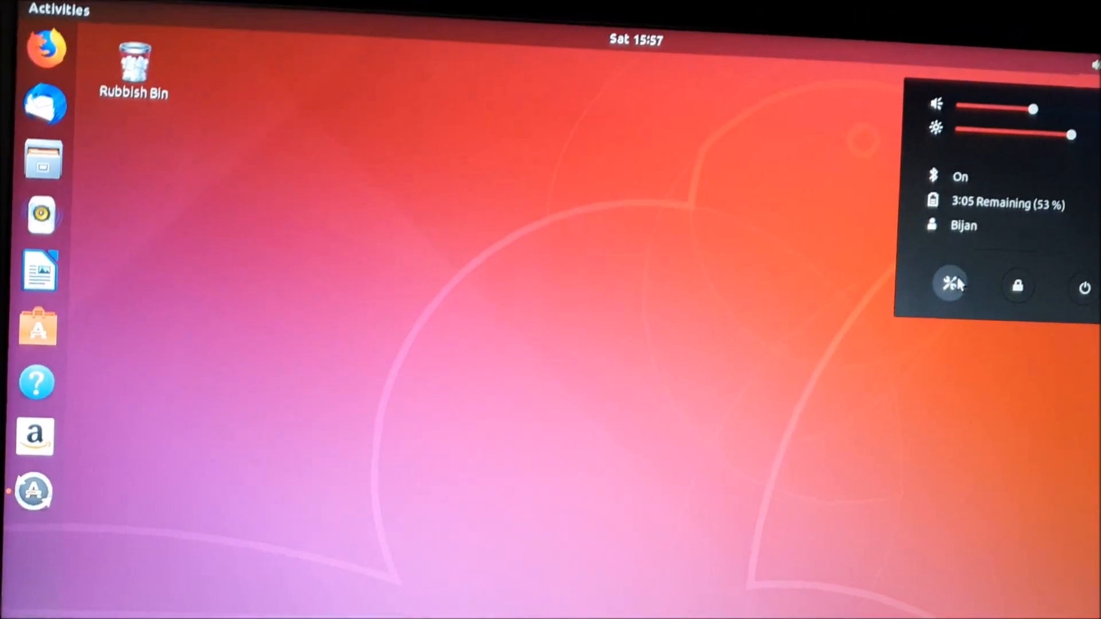
click(949, 286)
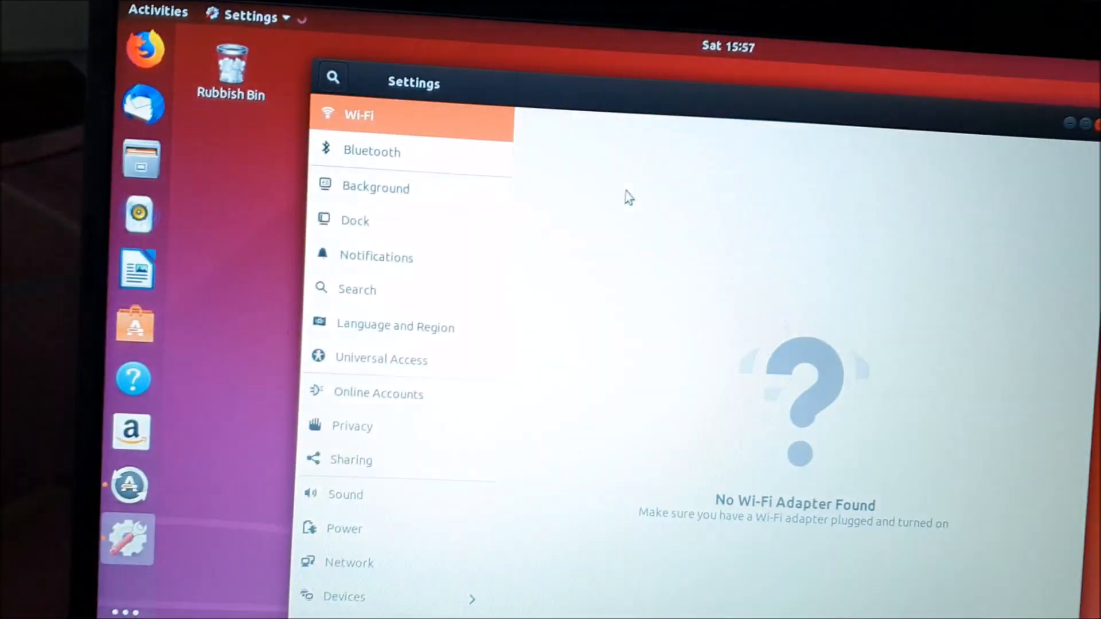